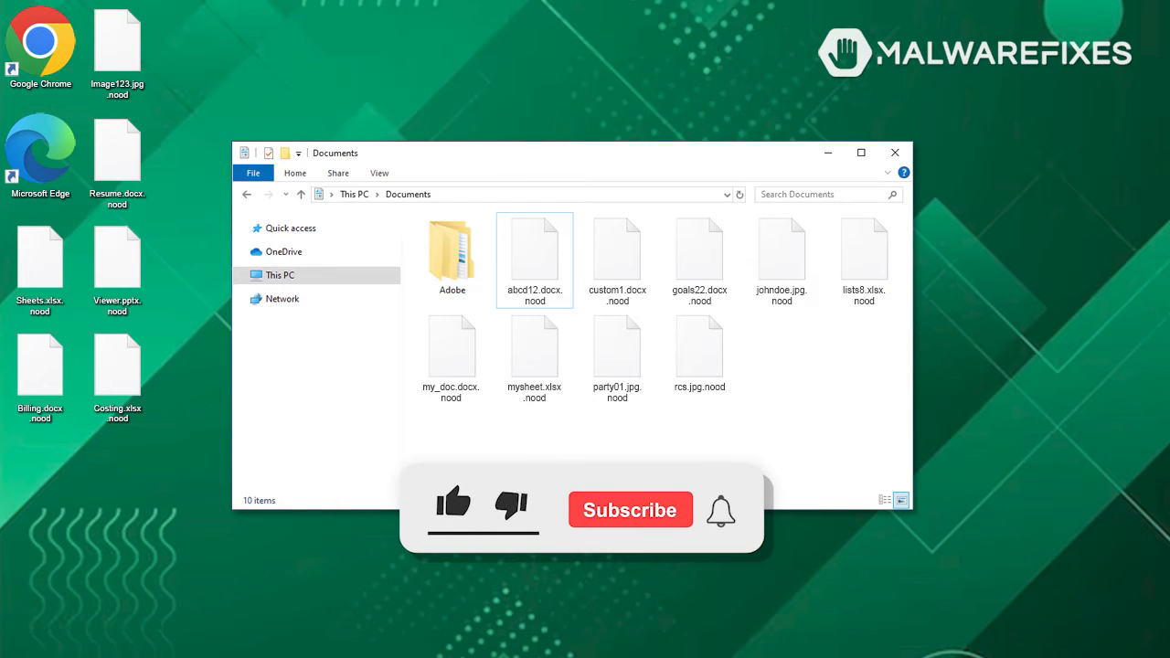
Download the CCSetup installer from the Combo Cleaner for Windows article
click(453, 502)
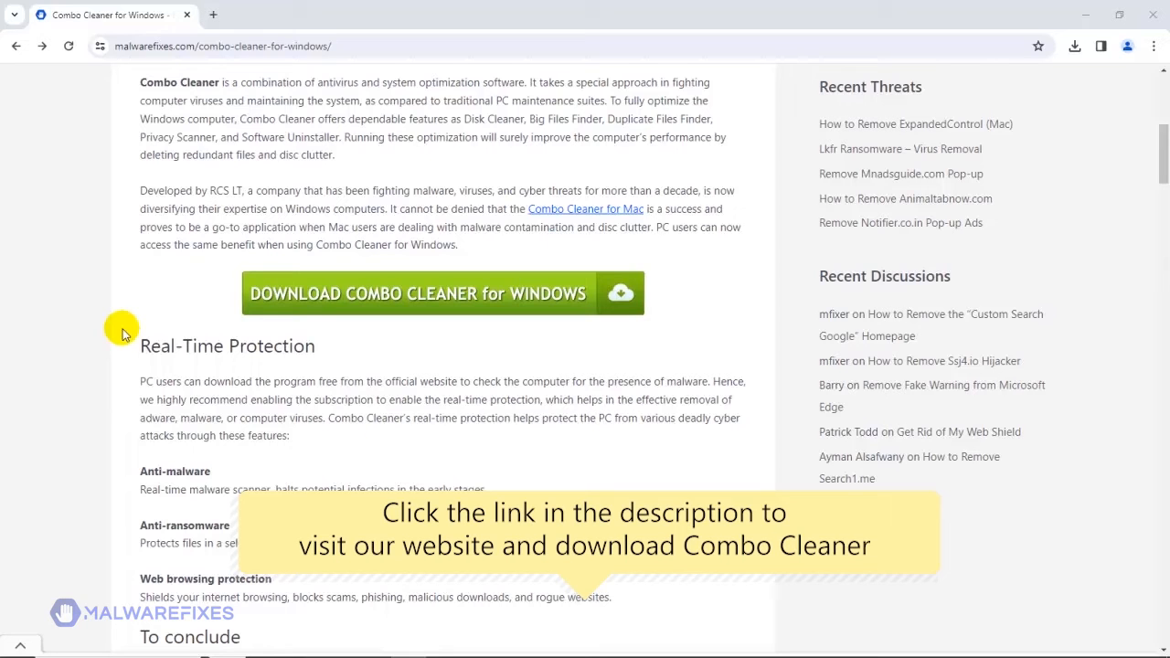
mouse_move(513, 296)
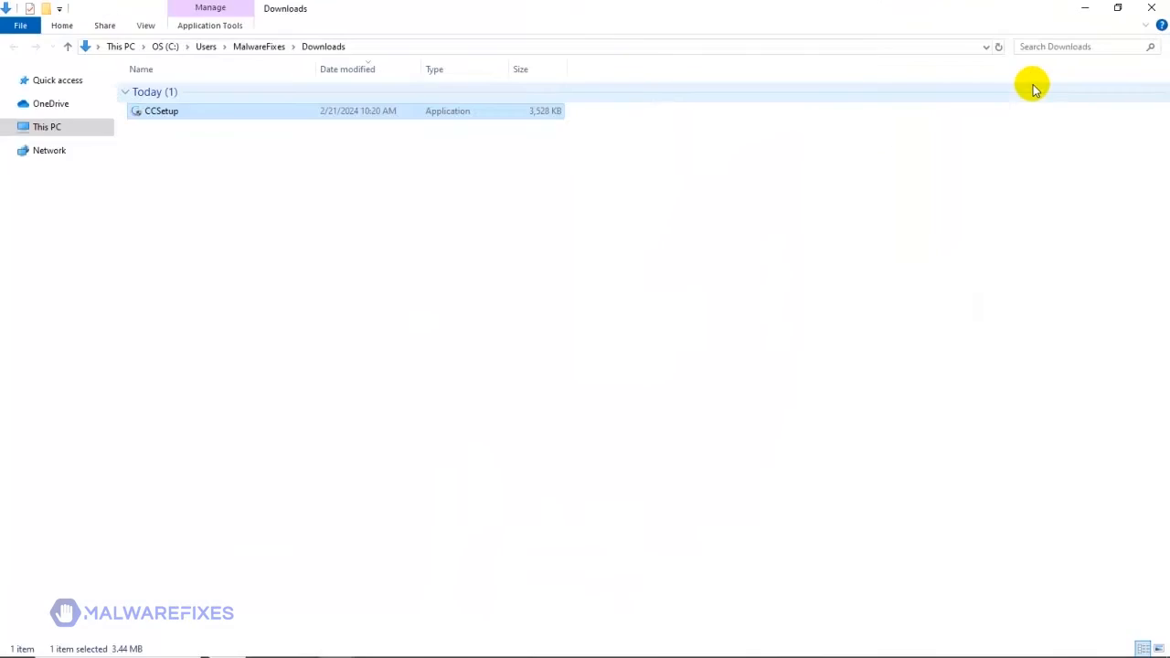
mouse_move(263, 178)
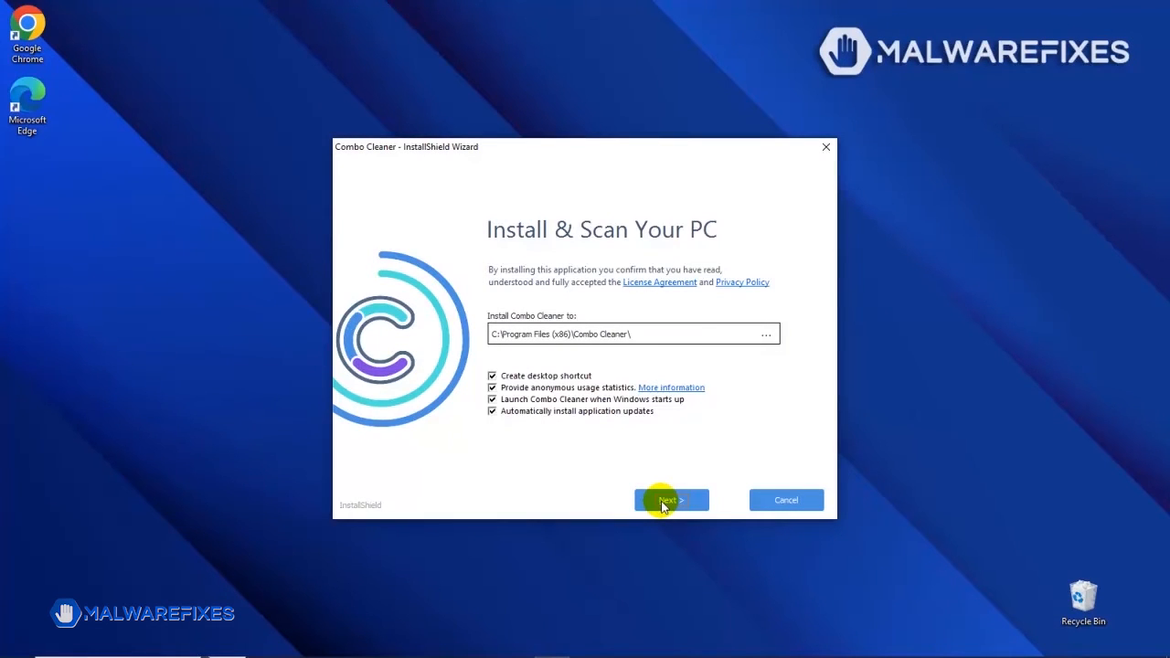
Install Combo Cleaner and finish the wizard with 'Launch Combo Cleaner' checked
click(672, 501)
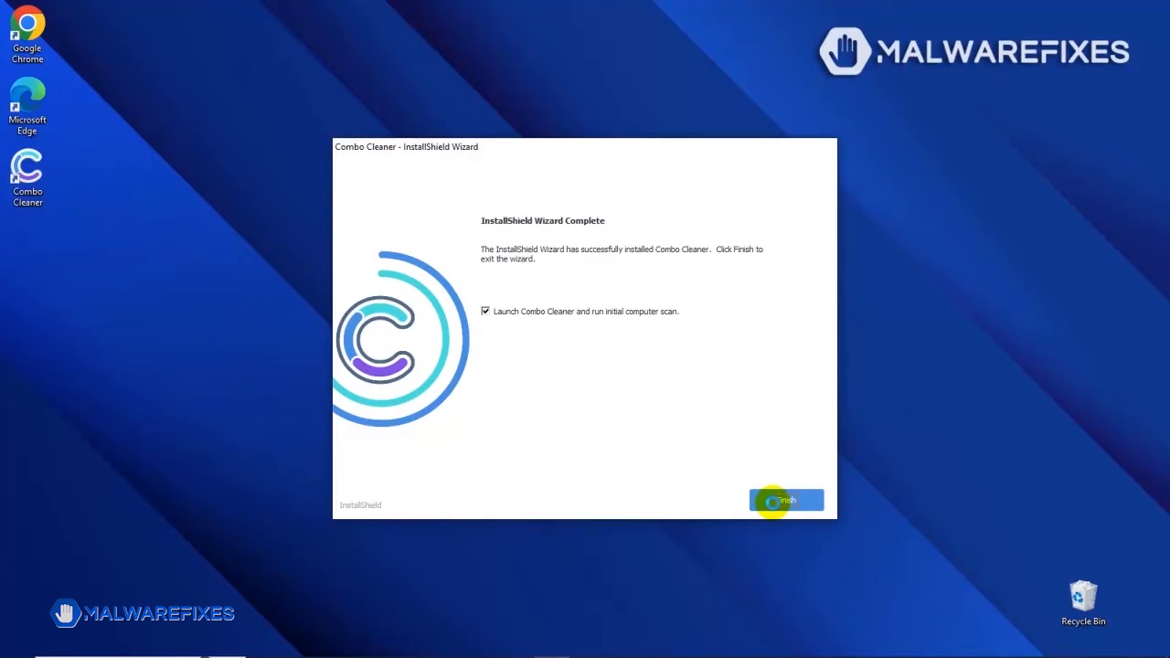
click(786, 499)
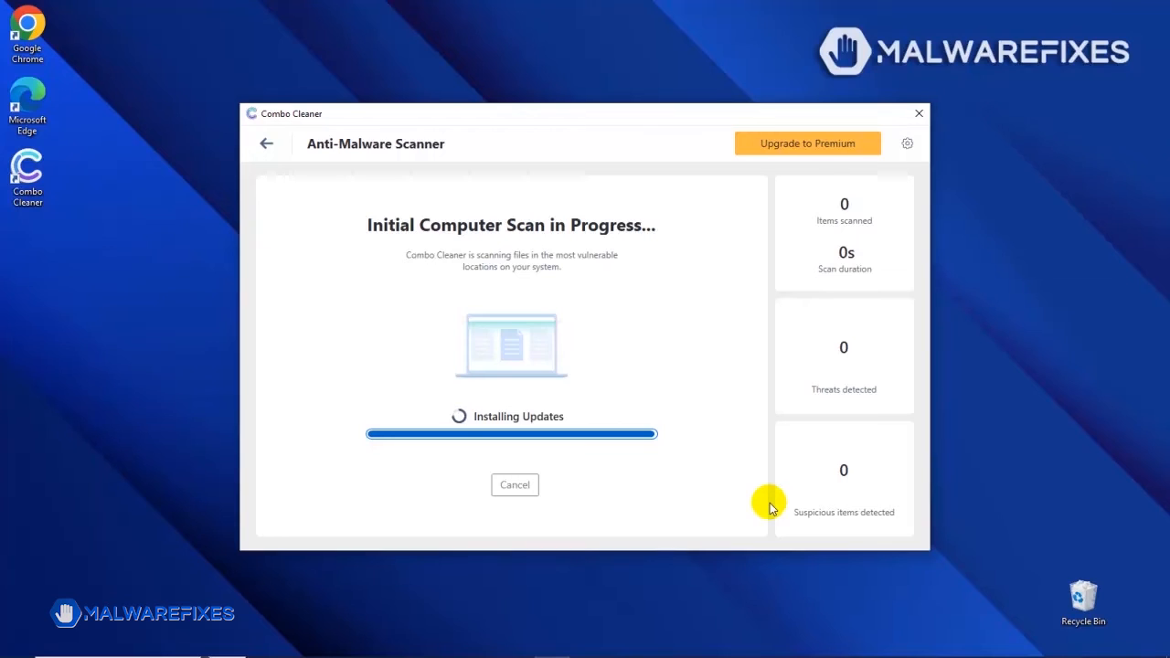
mouse_move(764, 508)
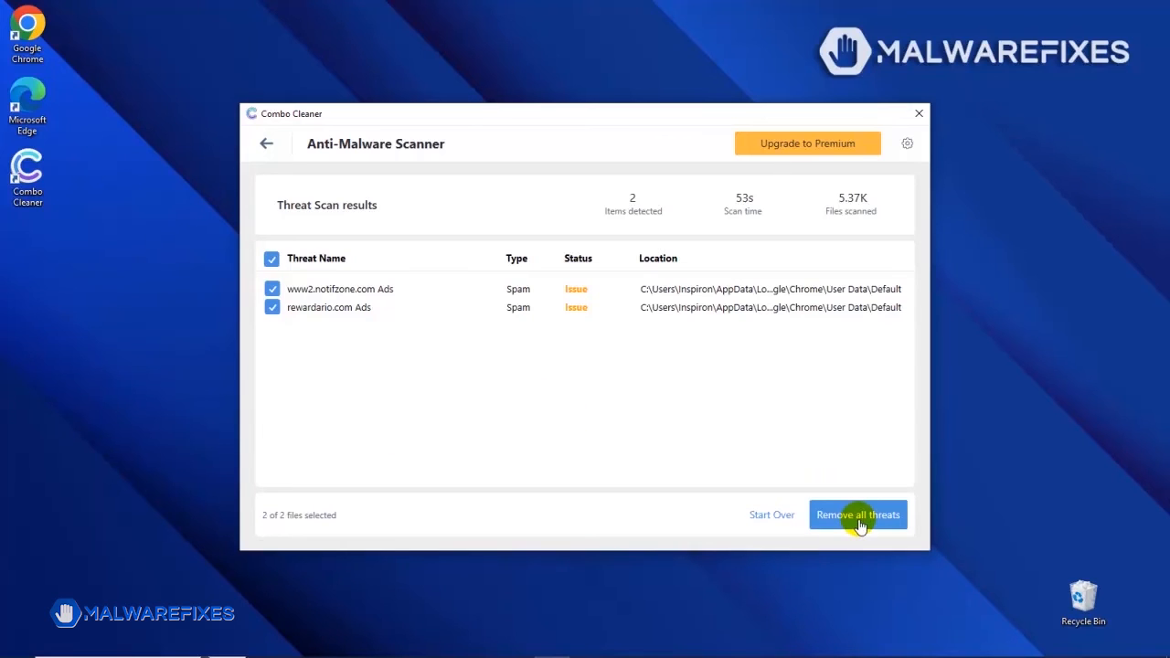
Remove all threats after the scan reports two spam ad threats in Chrome user data
click(857, 515)
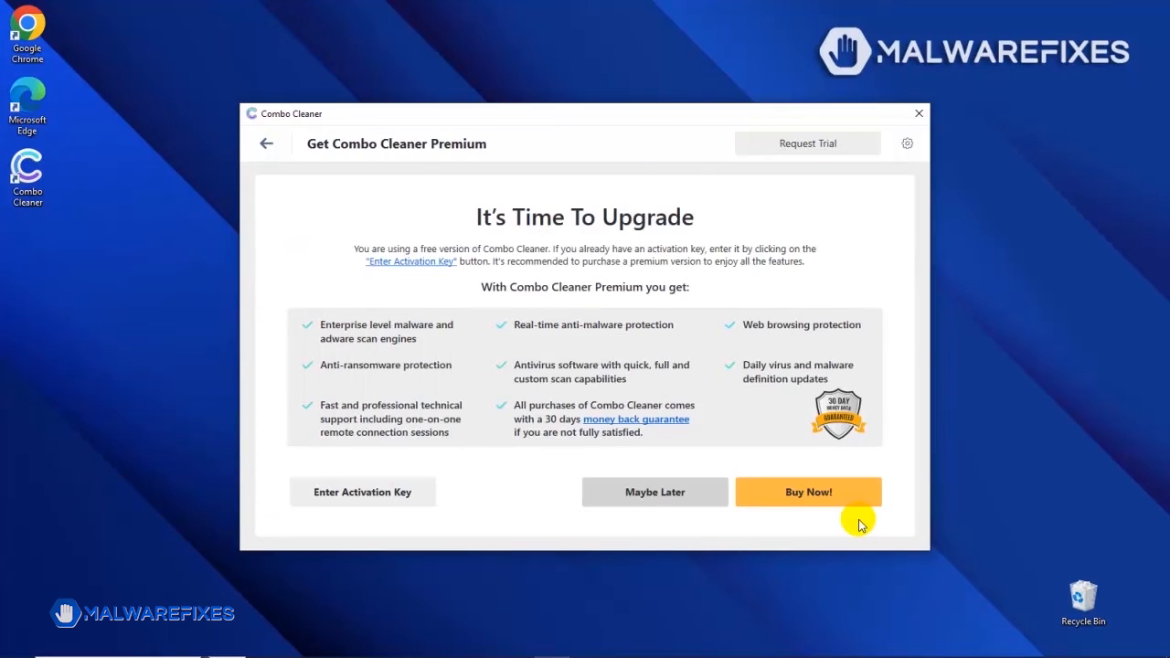
mouse_move(592, 510)
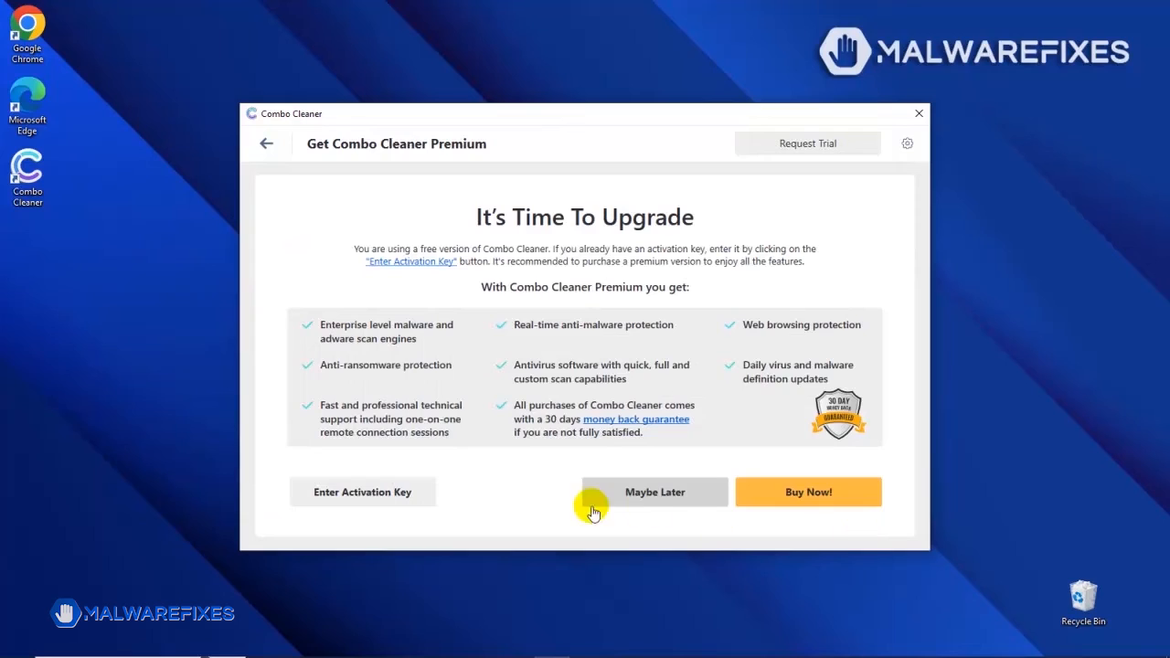
mouse_move(377, 500)
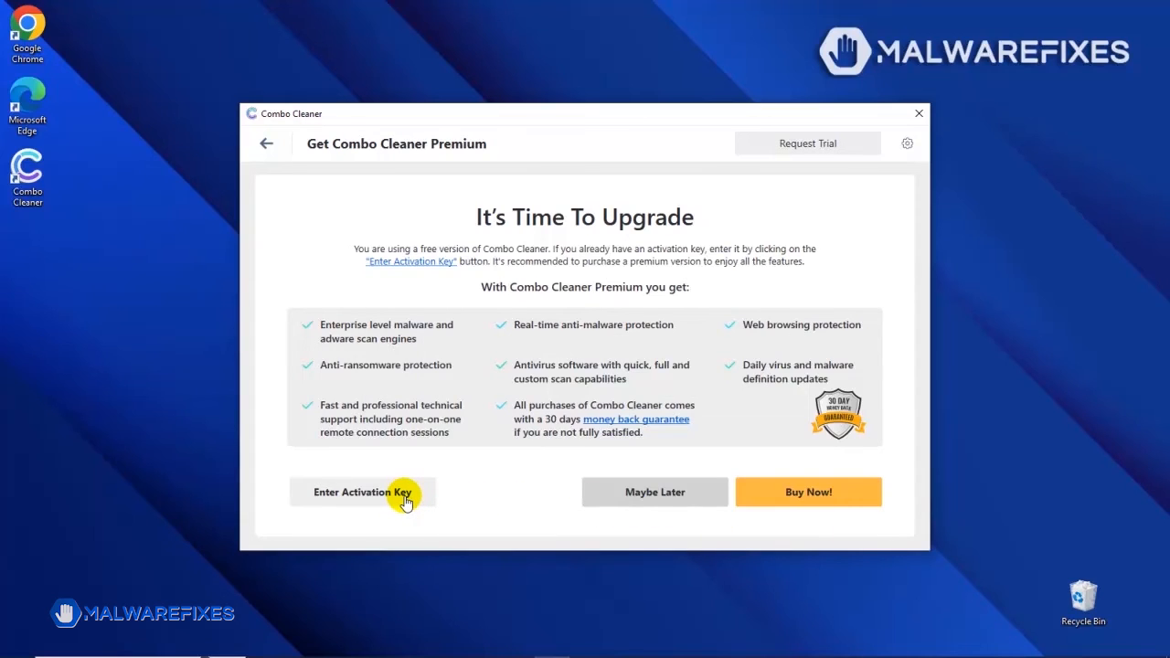
mouse_move(808, 497)
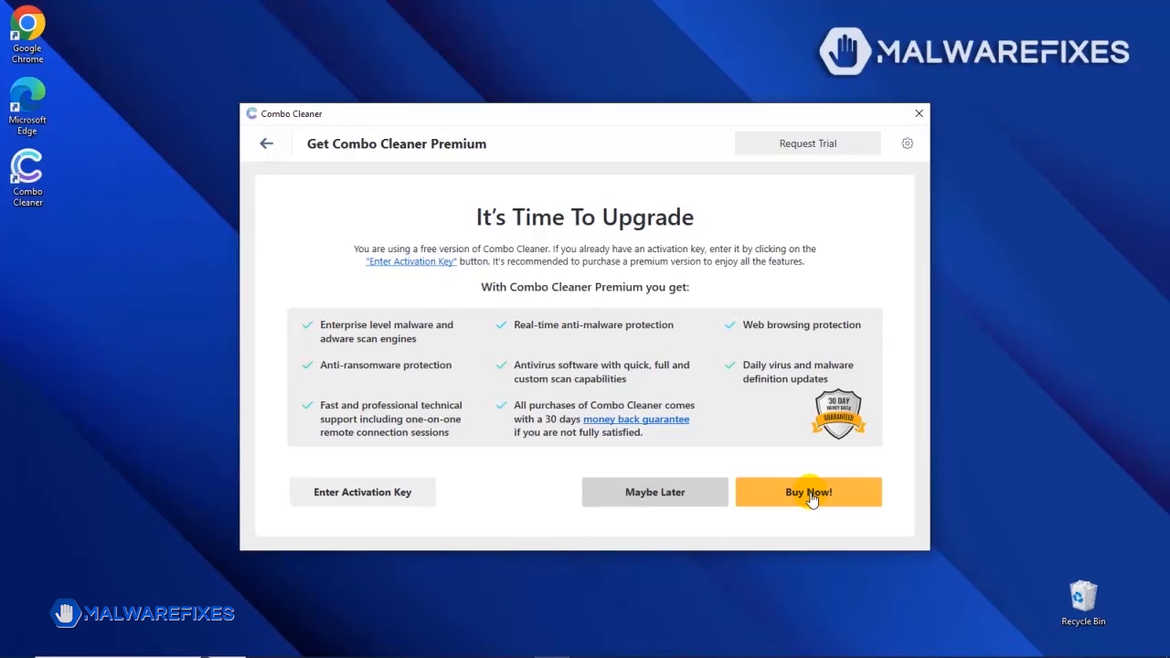
Choose Buy Now! on the upgrade offer, then close the Combo Cleaner window
click(808, 491)
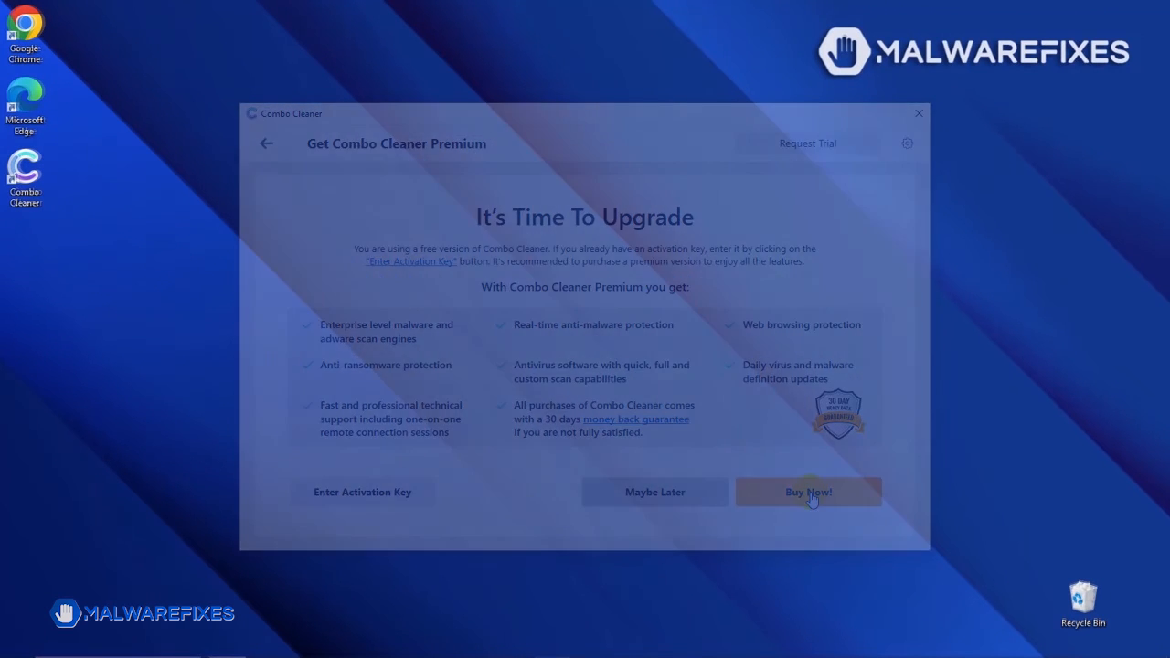
click(916, 113)
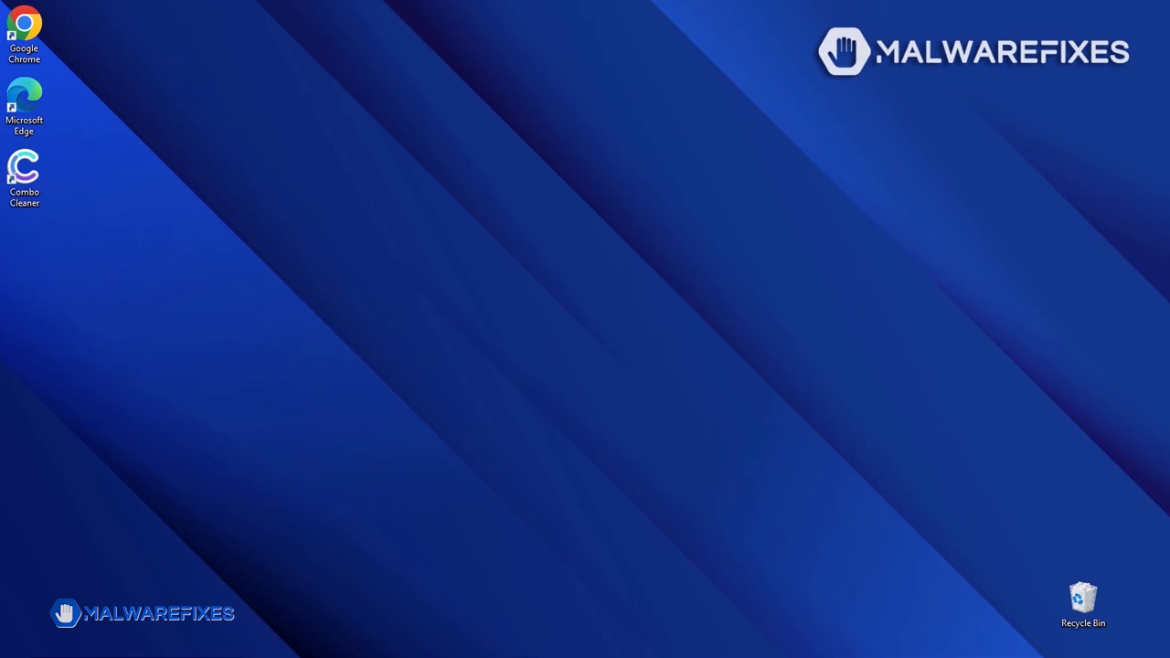